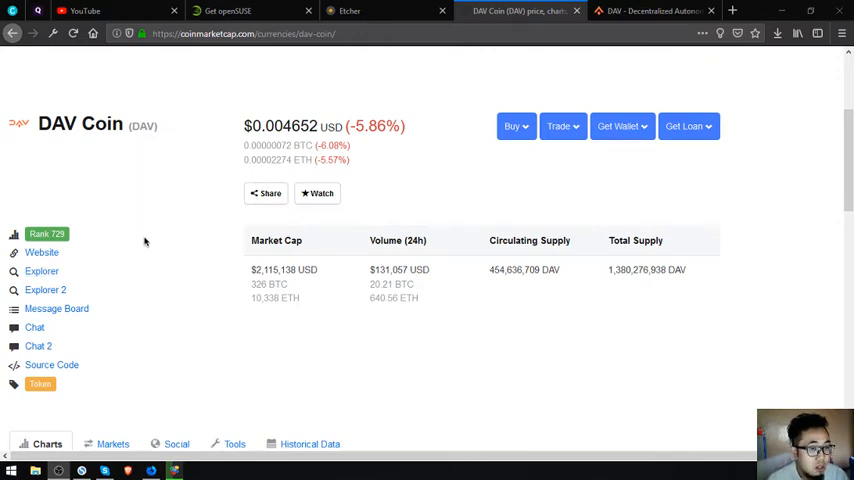
Switch to the dav.network tab and scroll to the ride hailing, city transportation and deliveries use cases.
left_click(650, 11)
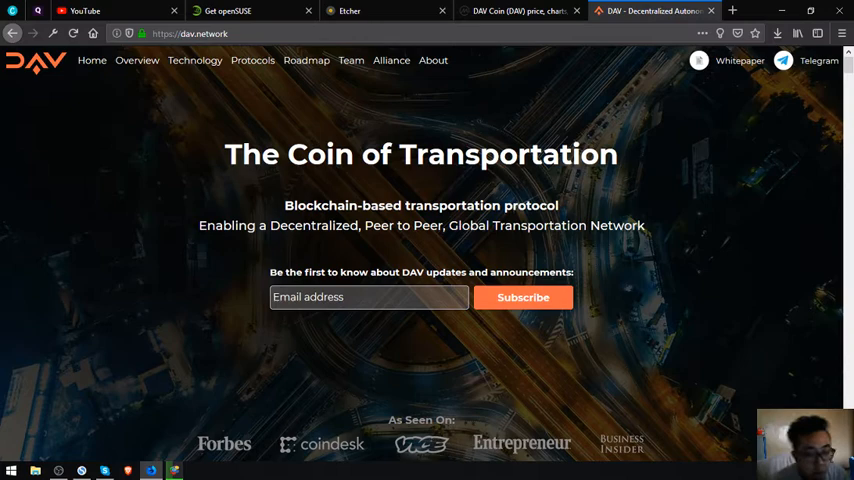
scroll("down", 3)
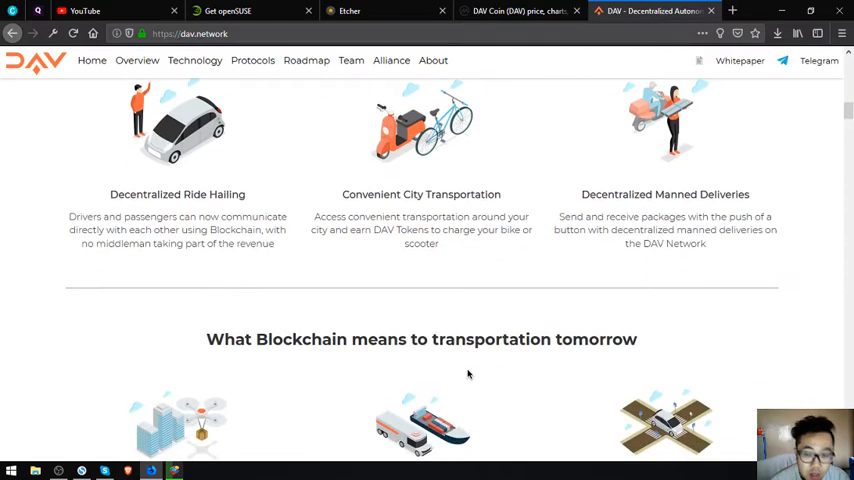
Scroll past the use-case cards to the section on what blockchain means to transportation tomorrow.
scroll("down", 3)
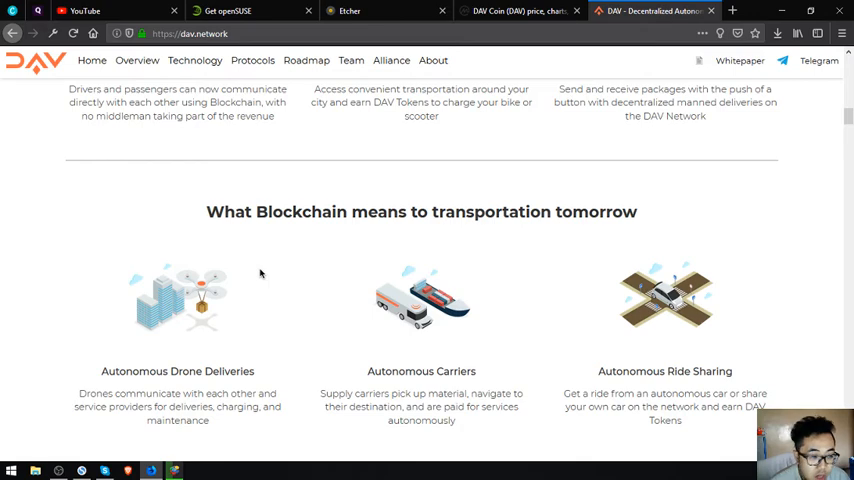
left_click(194, 60)
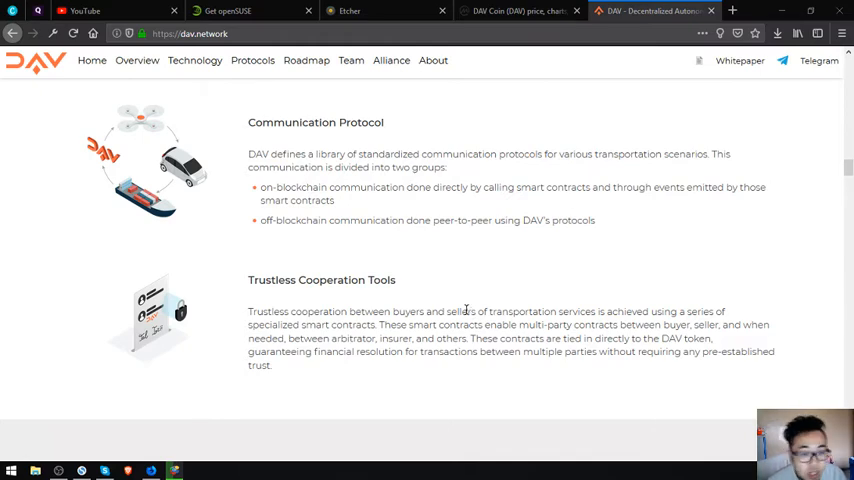
Switch to the DAV protocols tab showing the Mission Control discovery and communication layer.
left_click(665, 11)
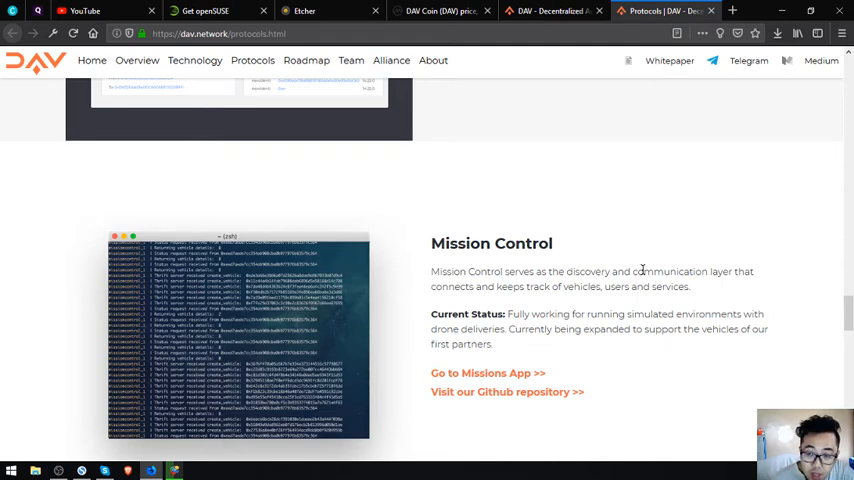
Scroll through the rest of the Mission Control protocol description.
scroll("down", 3)
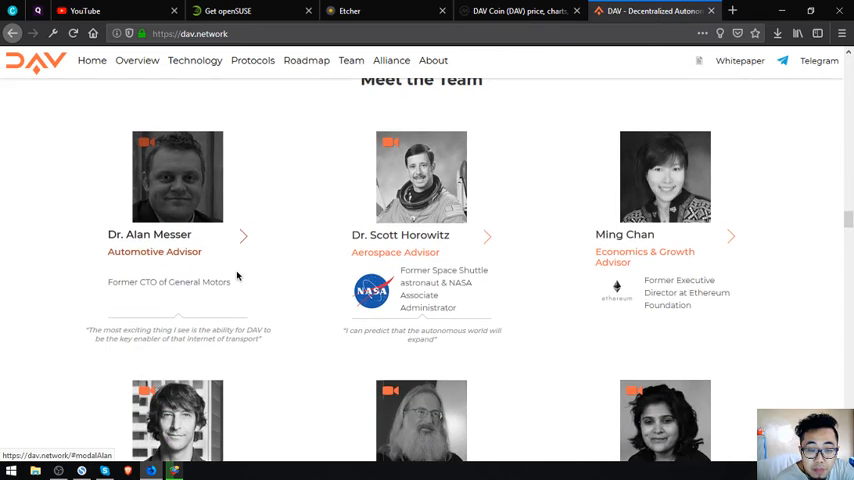
Scroll past the advisors to the core team profiles — CEO, CTO, CCO, General Counsel and CMO.
scroll("down", 3)
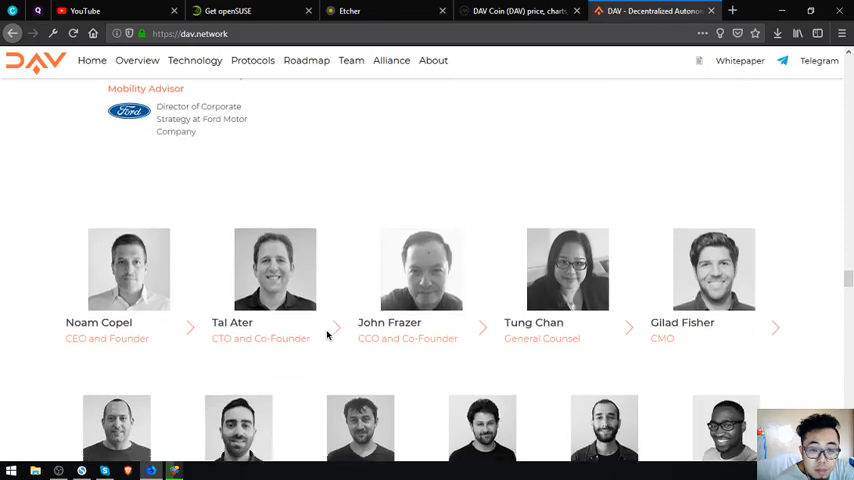